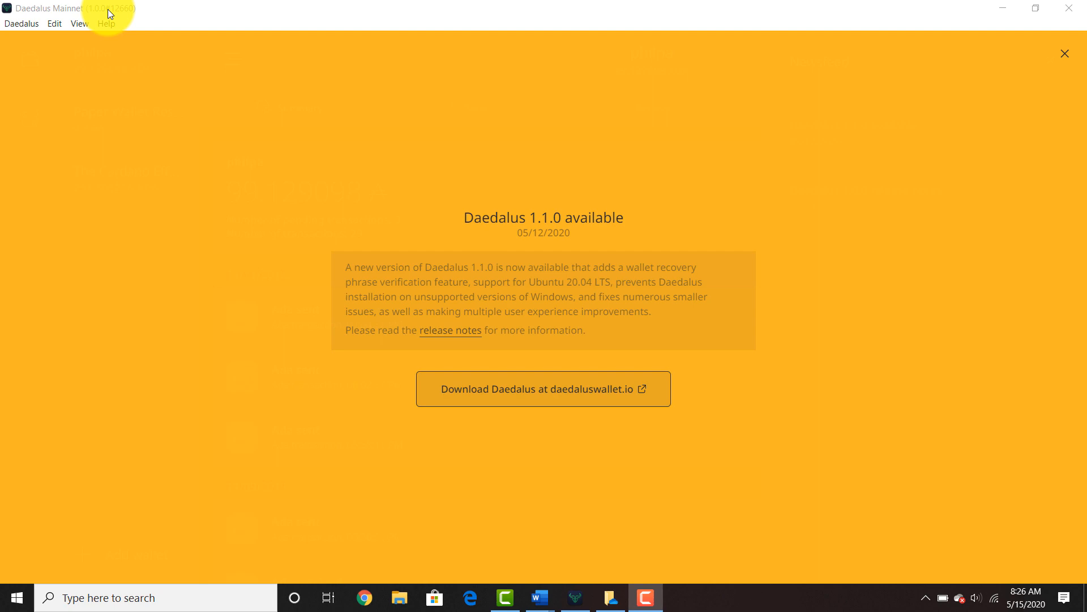
- Open daedaluswallet.io and reach the Daedalus 1.1.0 download buttons for macOS, Linux and Windows
{"action": "left_click", "coordinate": [543, 389]}
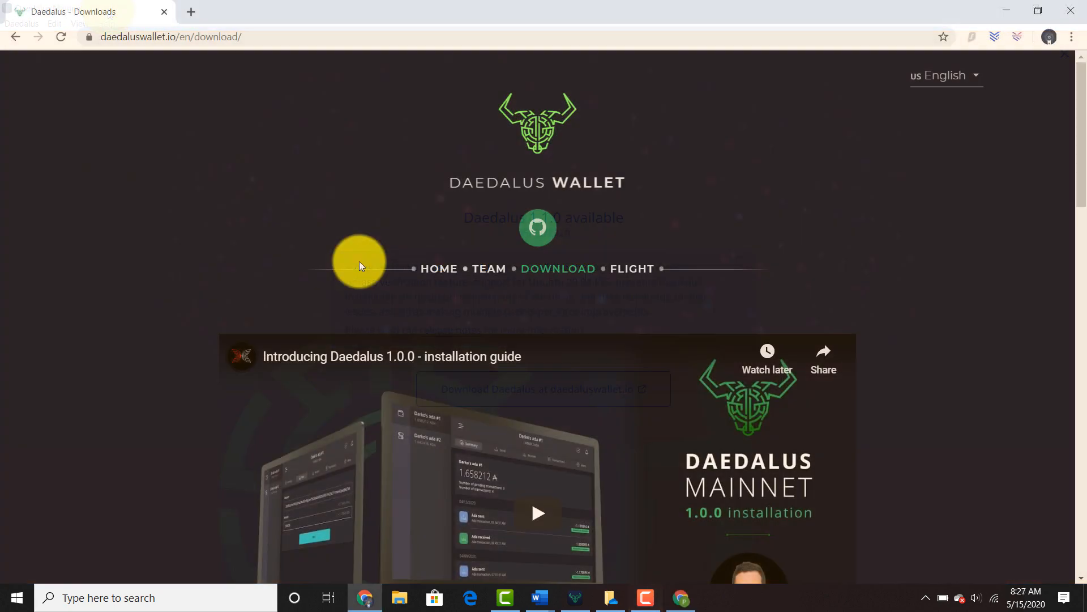
{"action": "left_click", "coordinate": [574, 597]}
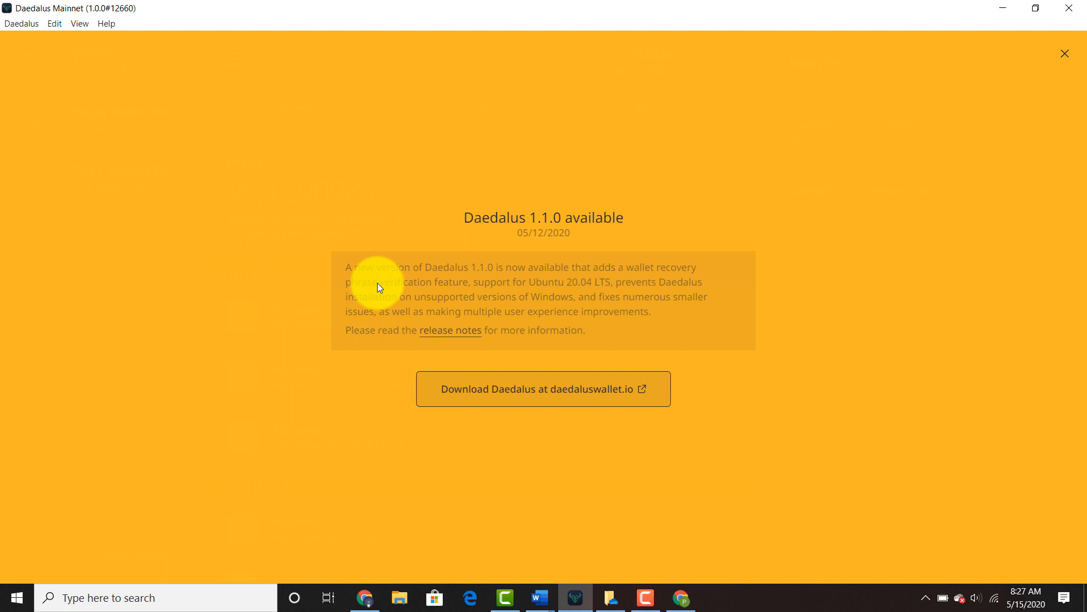
{"action": "mouse_move", "coordinate": [624, 275]}
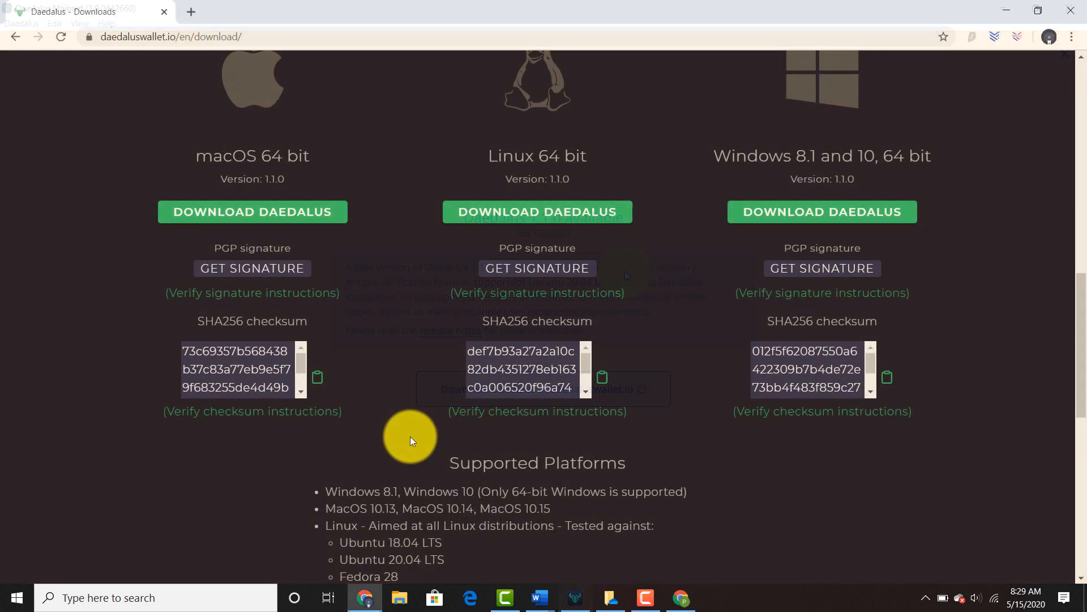
- Download the 286 MB Daedalus 1.1.0 installer for Windows 8.1 and 10, 64 bit
{"action": "scroll", "scroll_direction": "up", "scroll_amount": 3}
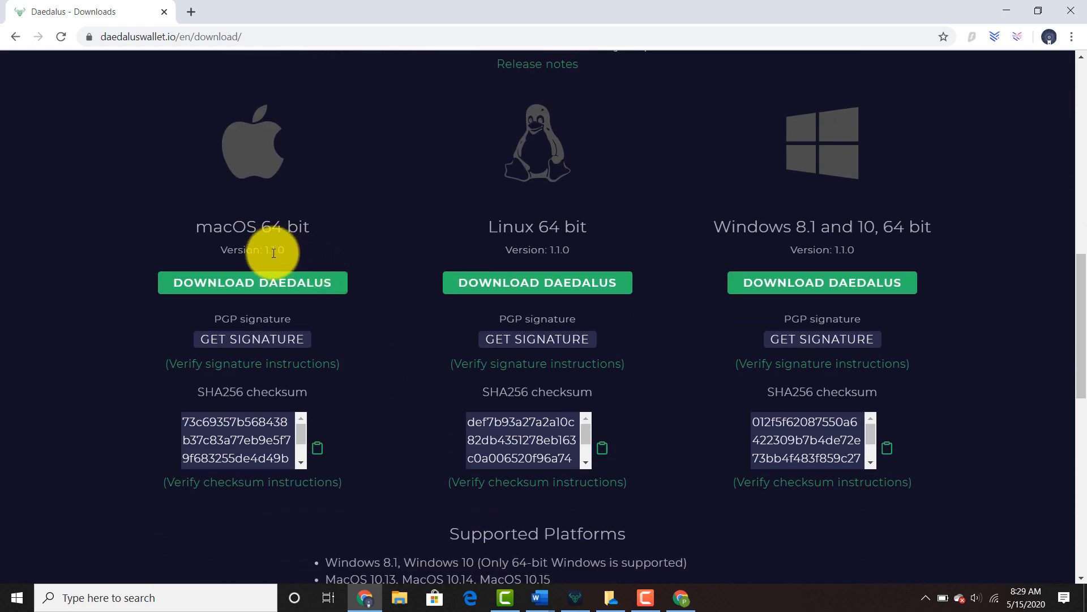
{"action": "mouse_move", "coordinate": [503, 266]}
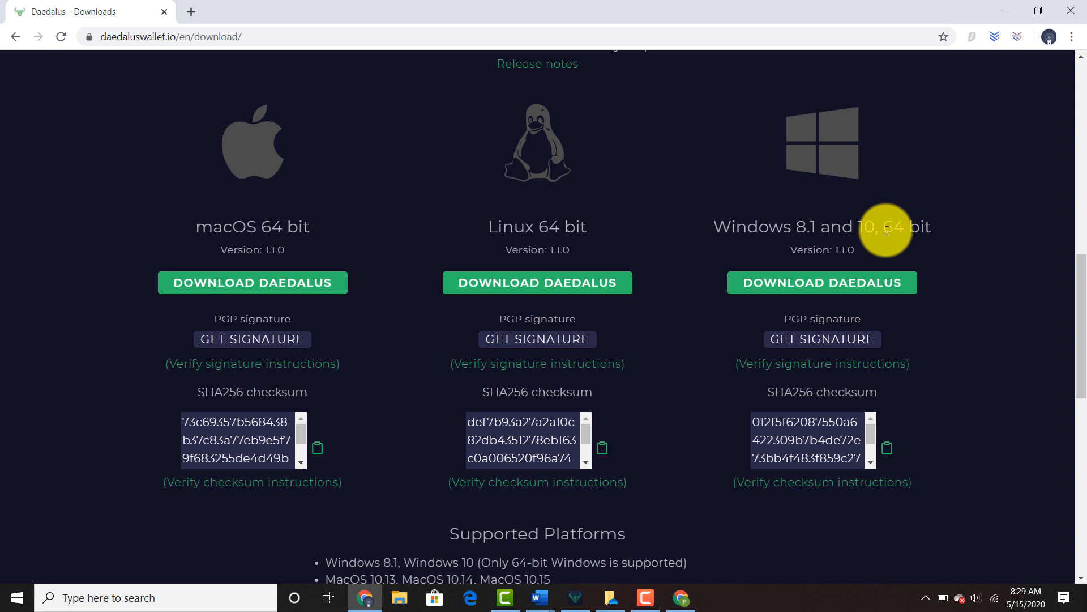
{"action": "left_click", "coordinate": [822, 282]}
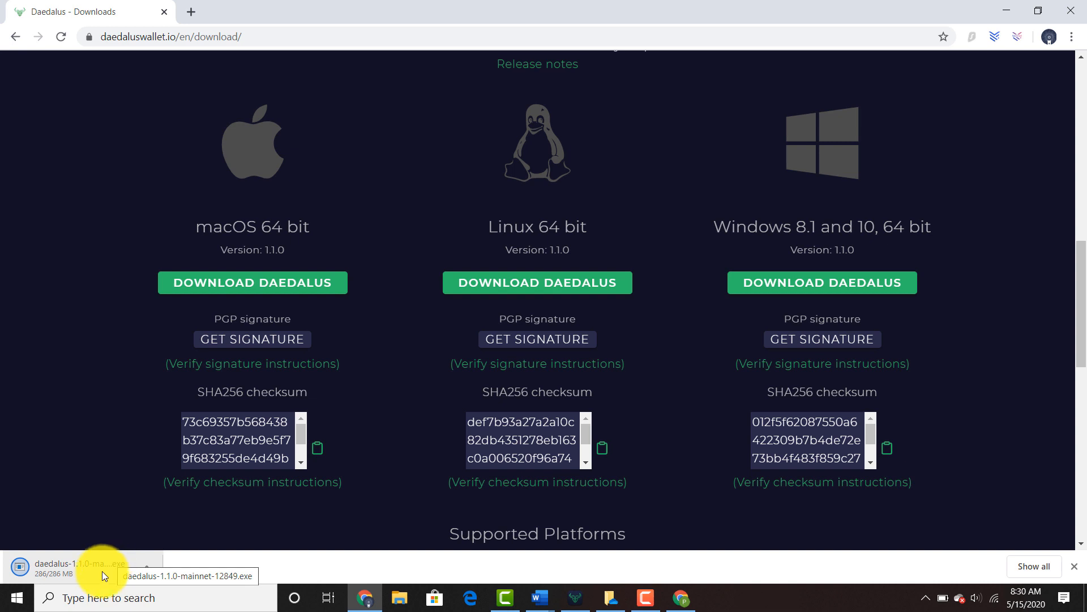
{"action": "left_click", "coordinate": [78, 566]}
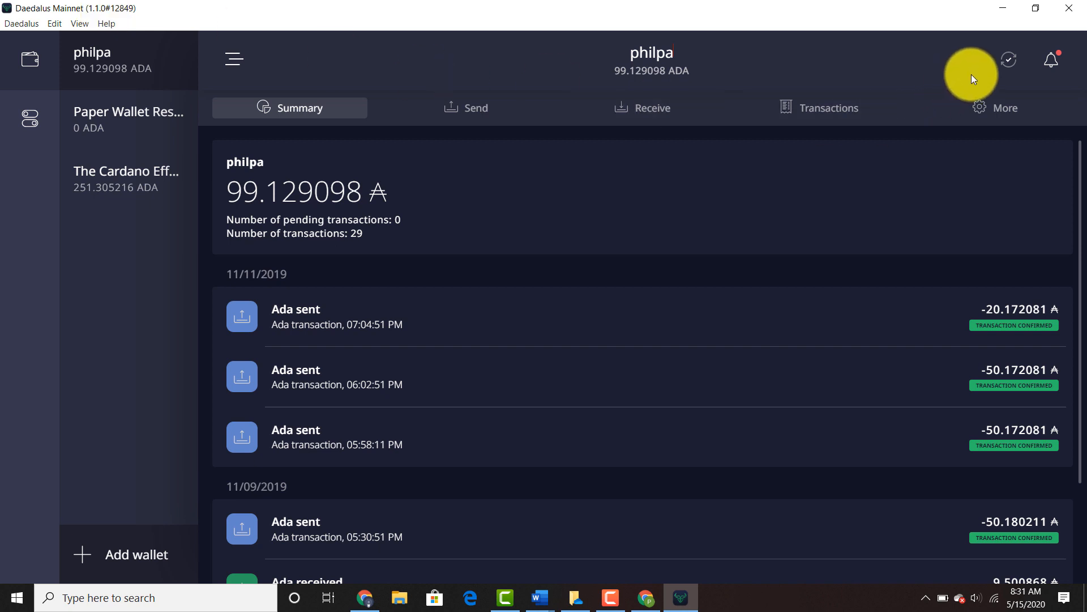
- Show the Newsfeed with 1.1.0 release notes and expand 'Wallet recovery phrase verification'
{"action": "left_click", "coordinate": [1050, 61]}
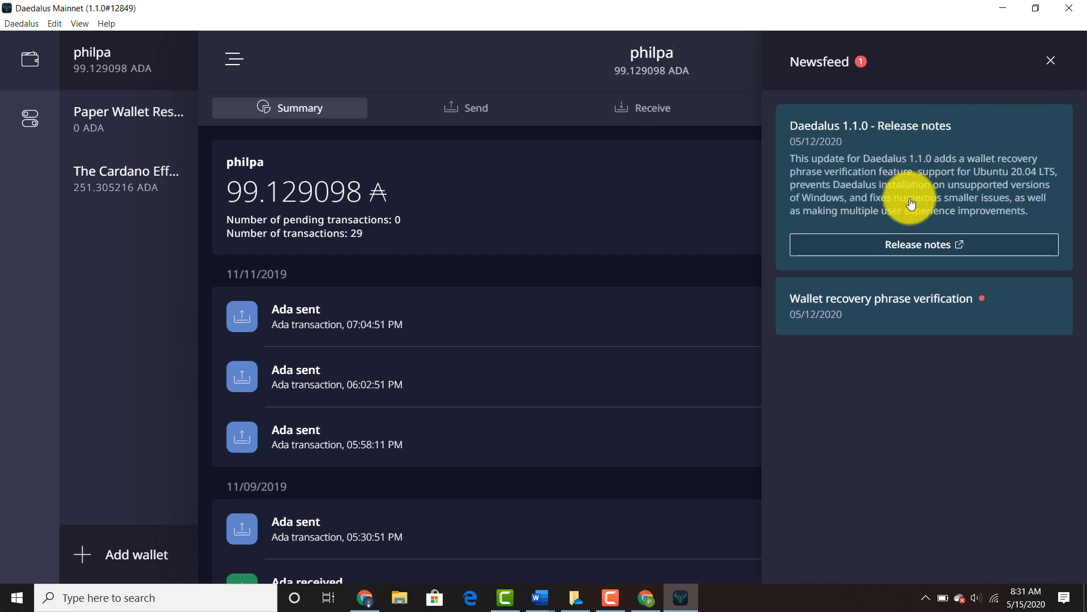
{"action": "left_click", "coordinate": [881, 299]}
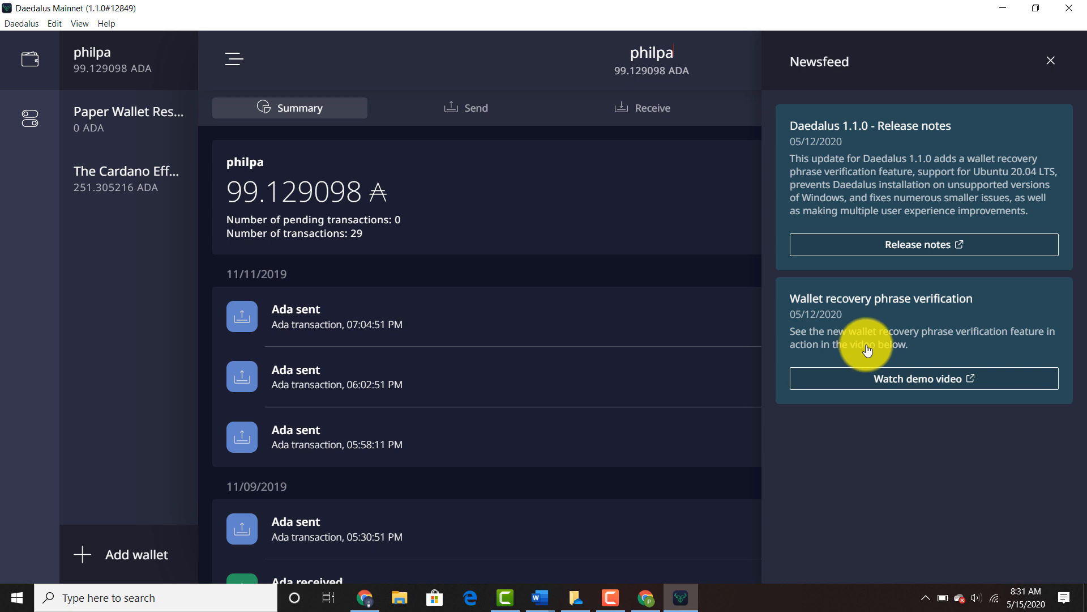
{"action": "mouse_move", "coordinate": [884, 350]}
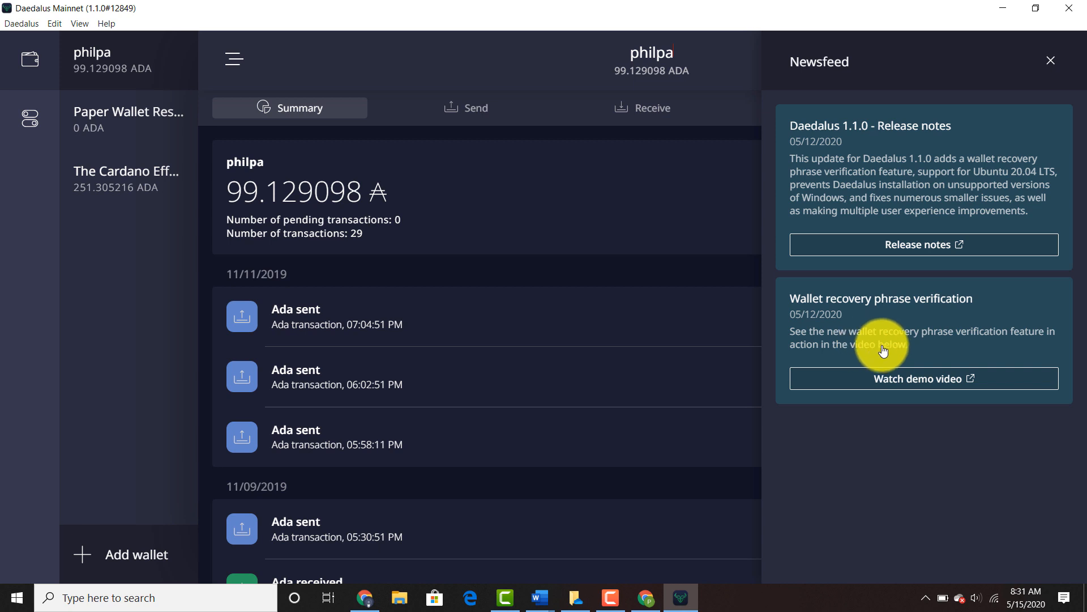
{"action": "mouse_move", "coordinate": [919, 359]}
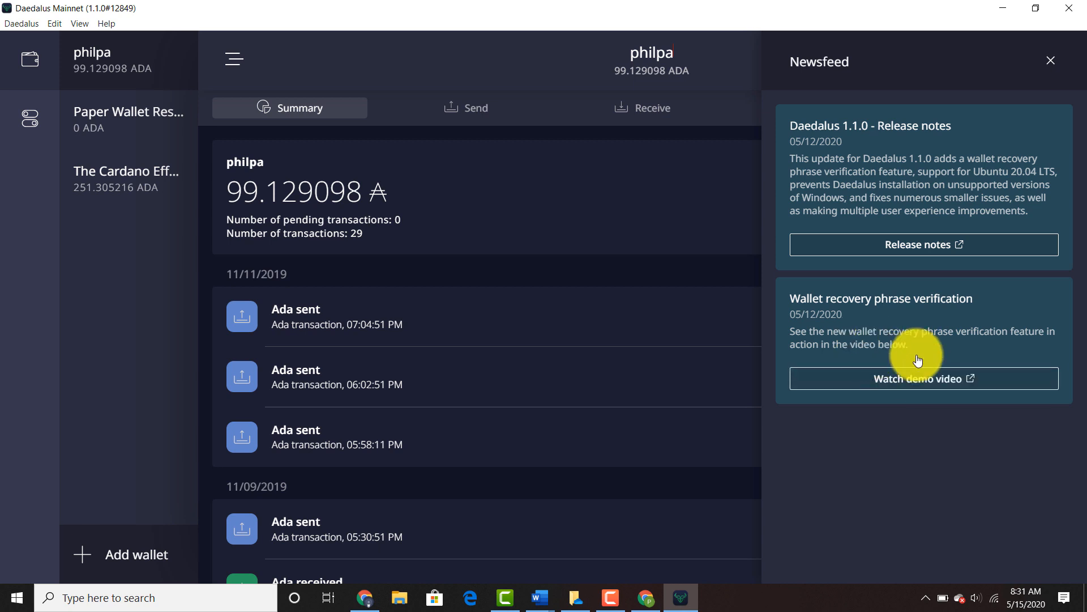